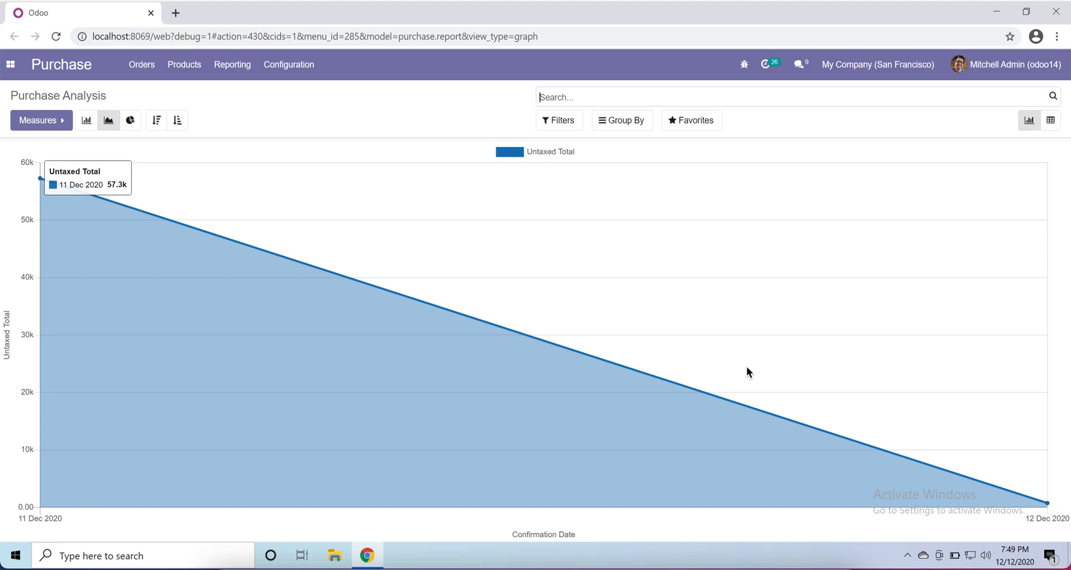
{"action": "mouse_move", "coordinate": [728, 360]}
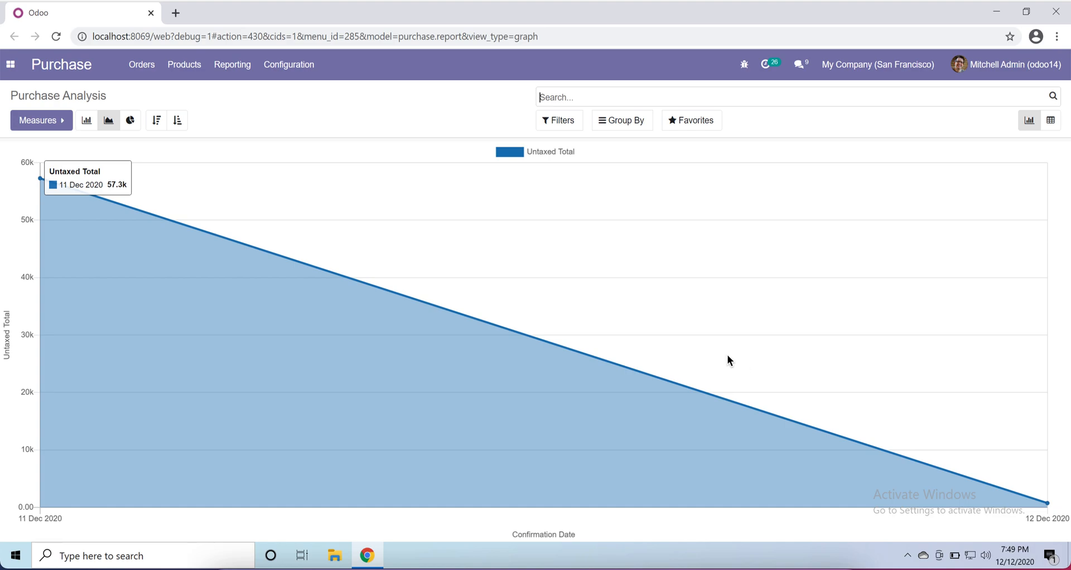
{"action": "mouse_move", "coordinate": [253, 151]}
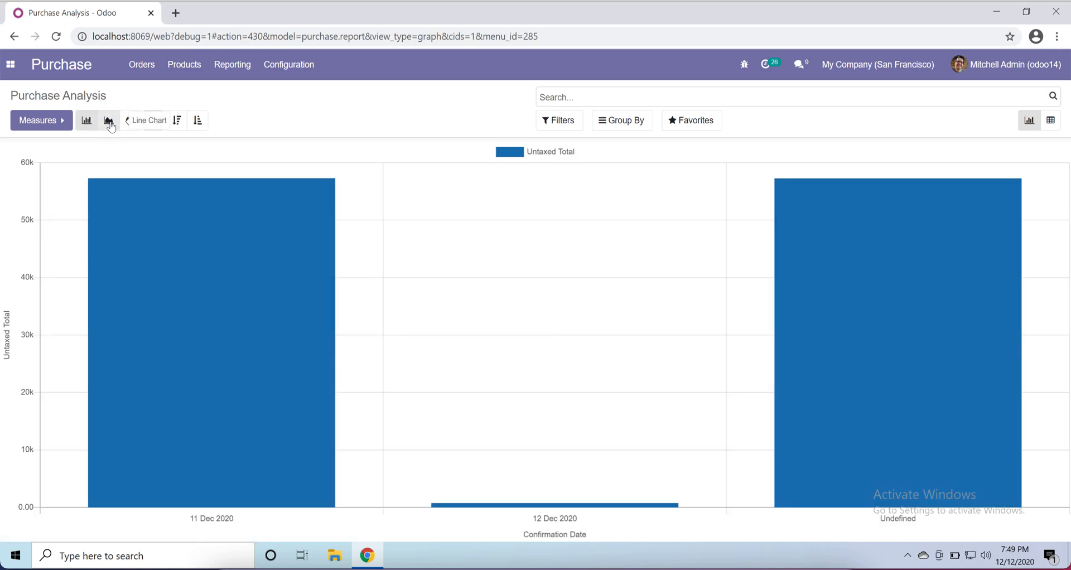
Cycle the untaxed totals graph through pie and bar charts and back to the line chart.
{"action": "left_click", "coordinate": [129, 121]}
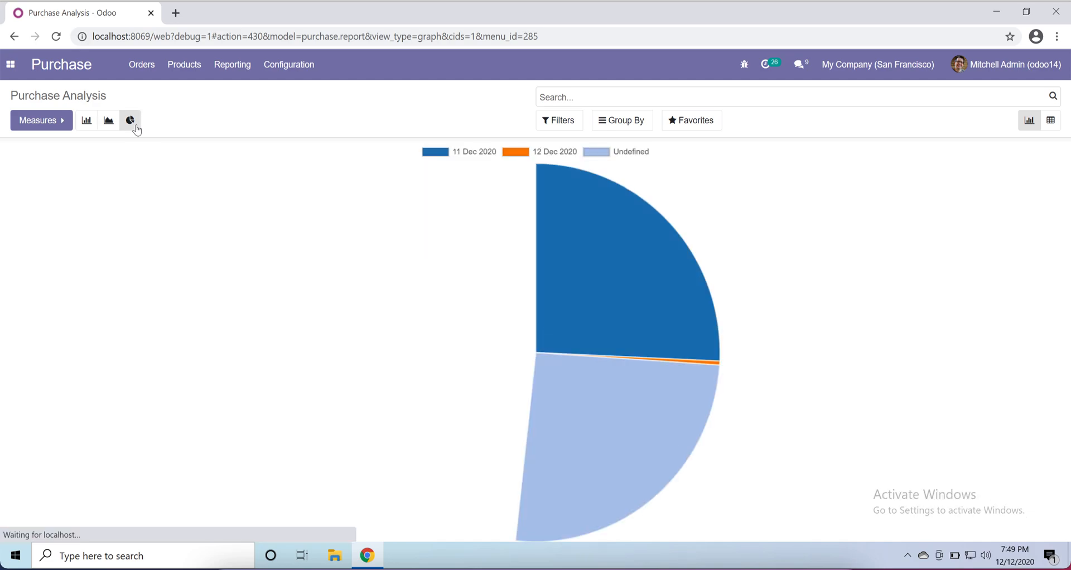
{"action": "left_click", "coordinate": [86, 120]}
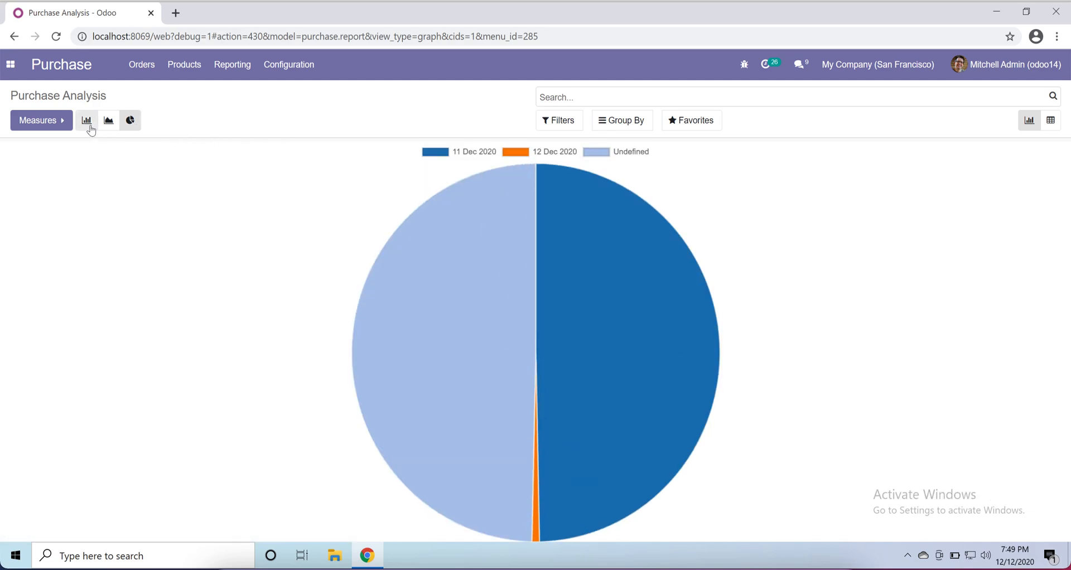
{"action": "left_click", "coordinate": [108, 121]}
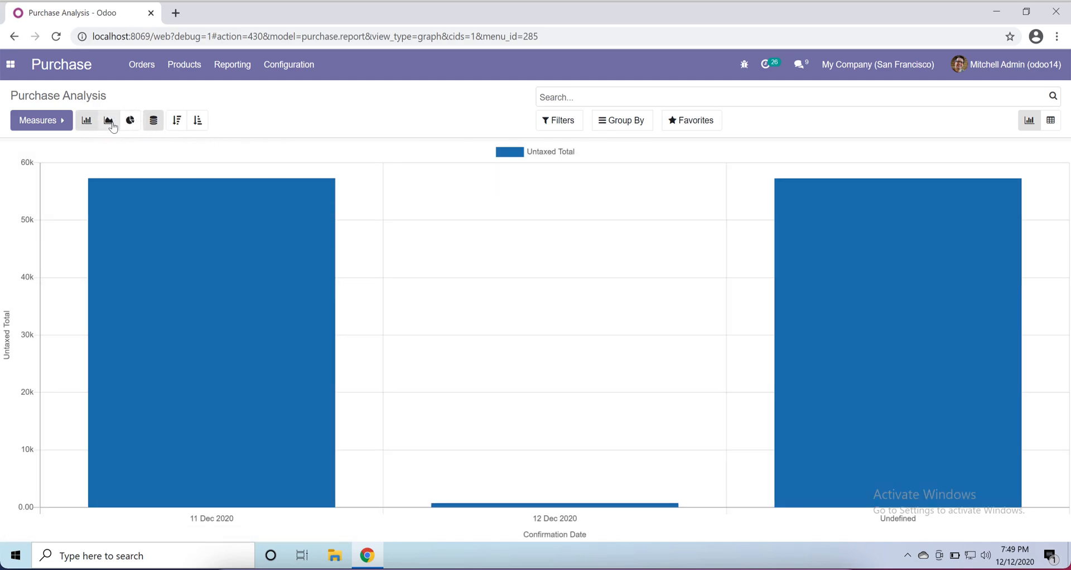
{"action": "left_click", "coordinate": [108, 120]}
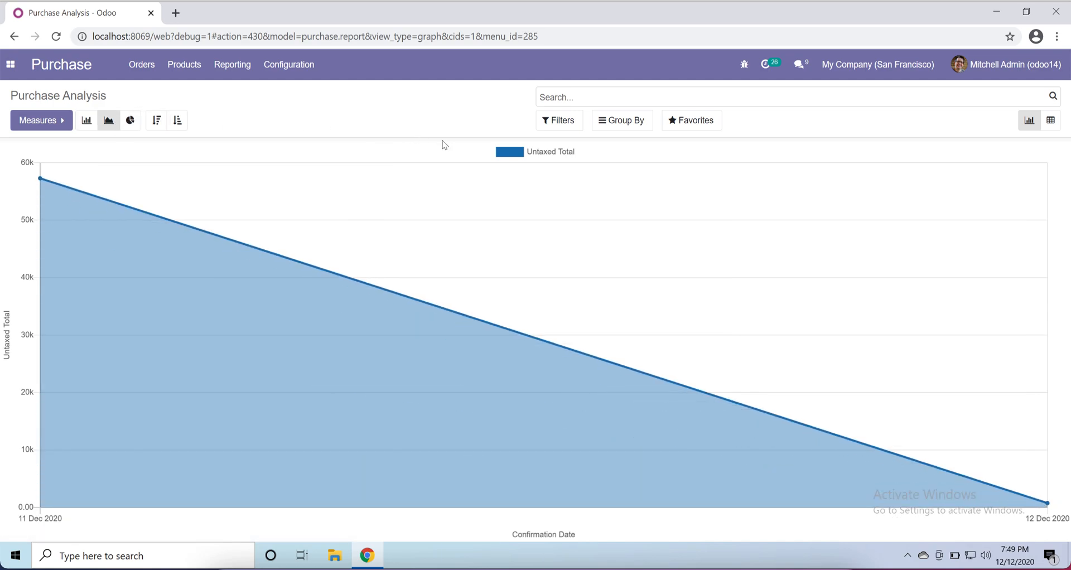
{"action": "mouse_move", "coordinate": [932, 125]}
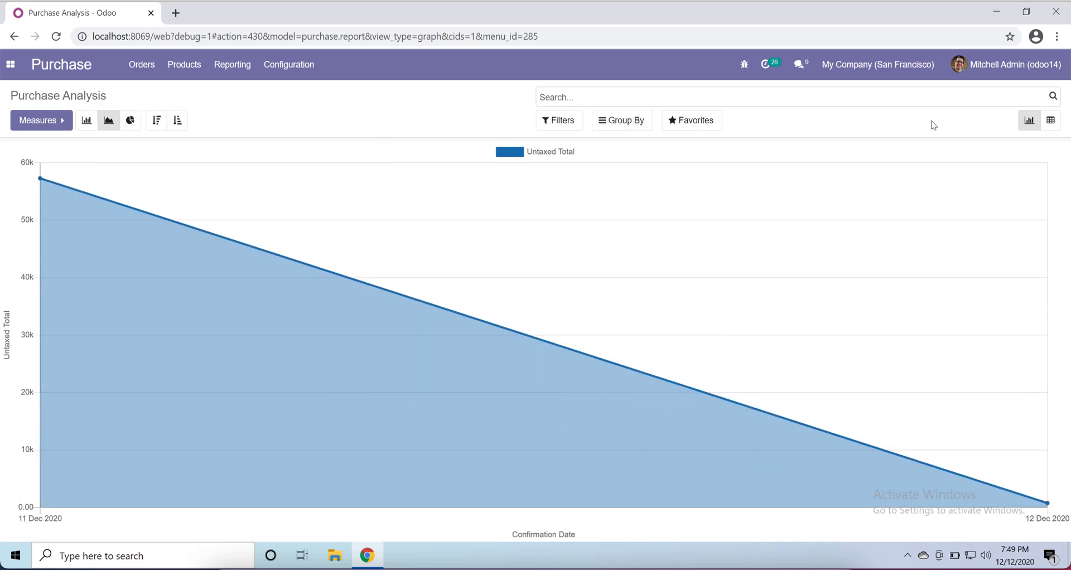
{"action": "mouse_move", "coordinate": [1050, 120]}
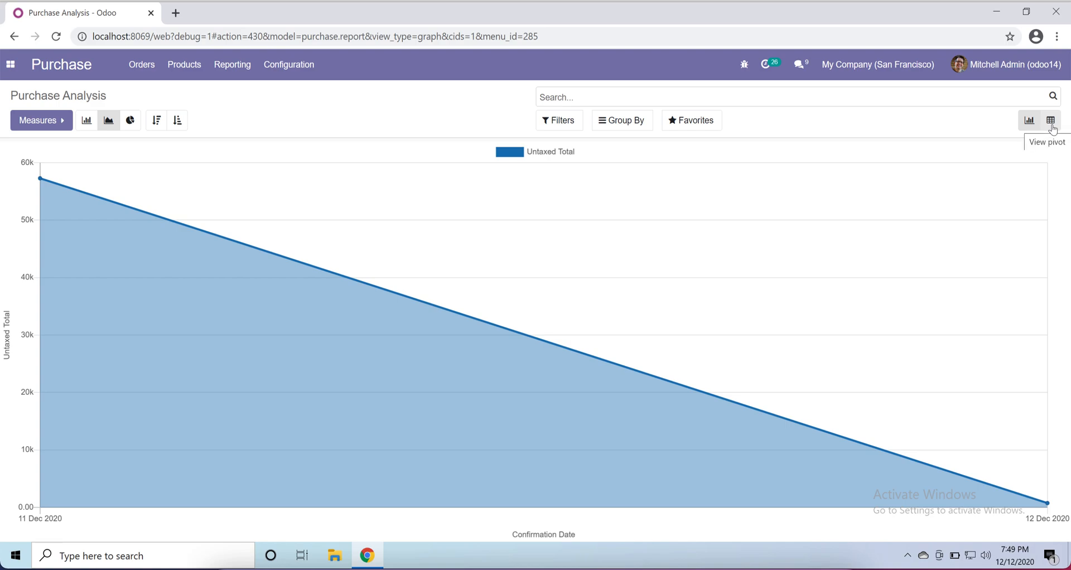
Show Purchase Analysis as a pivot table collapsed to one Total row of 115,318.80.
{"action": "left_click", "coordinate": [1051, 120]}
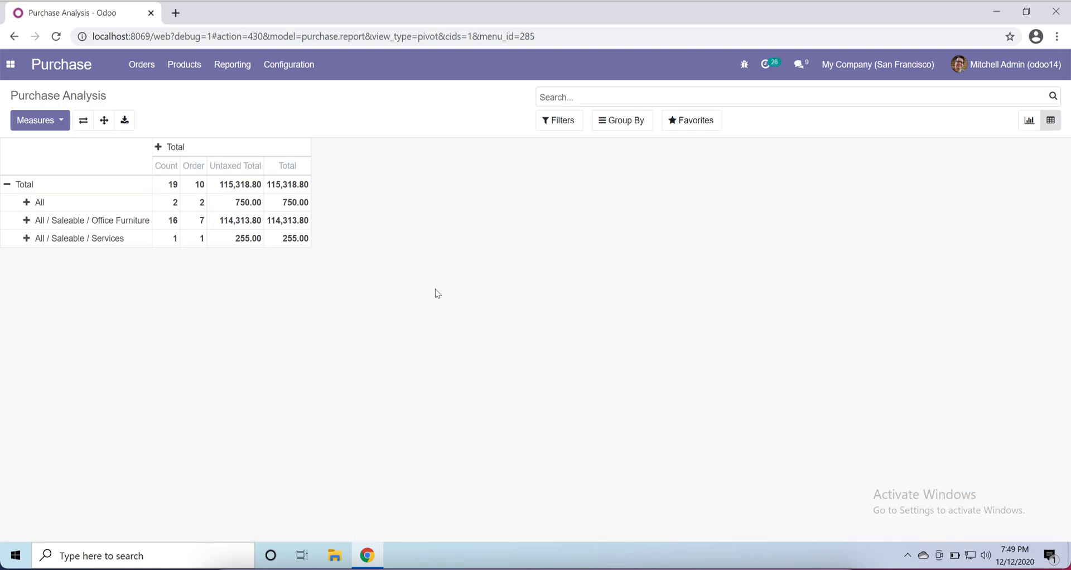
{"action": "mouse_move", "coordinate": [238, 284]}
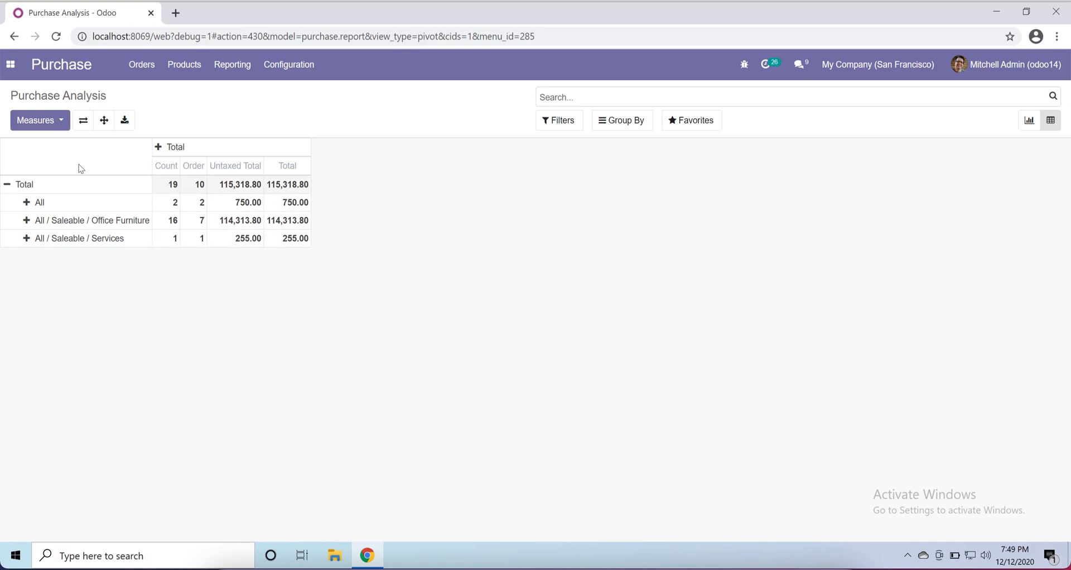
{"action": "left_click", "coordinate": [8, 184]}
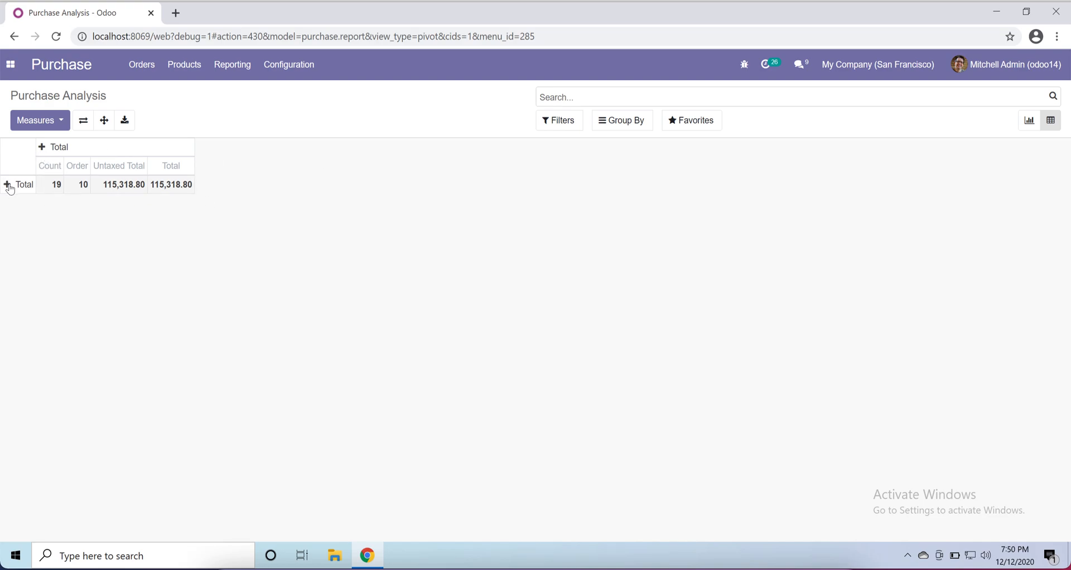
Group the pivot rows by Product, listing Large Cabinet, Office Lamp, Flipover with totals.
{"action": "left_click", "coordinate": [7, 184]}
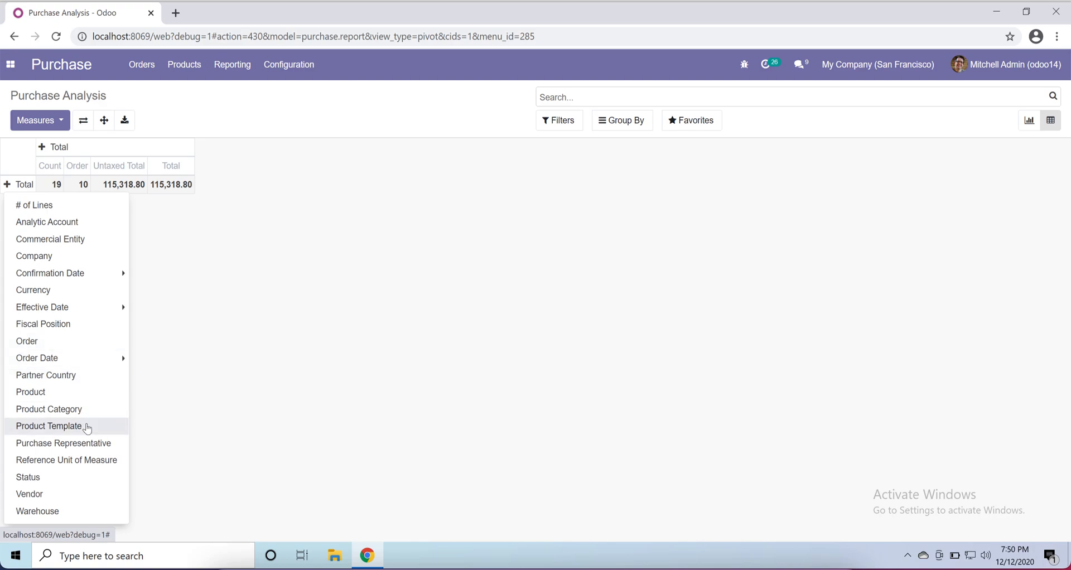
{"action": "left_click", "coordinate": [48, 425]}
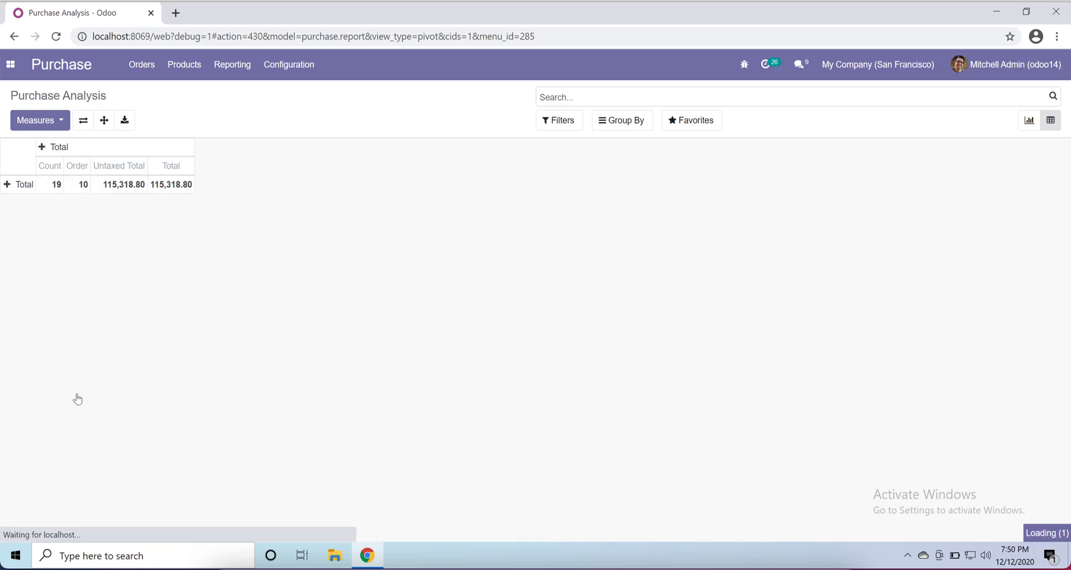
{"action": "left_click", "coordinate": [19, 184]}
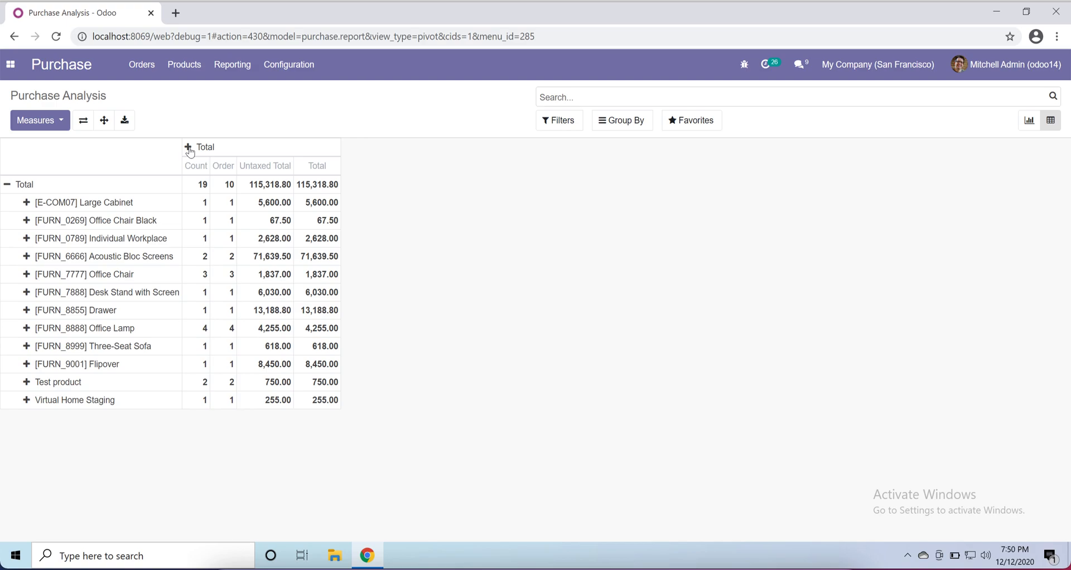
{"action": "left_click", "coordinate": [200, 147]}
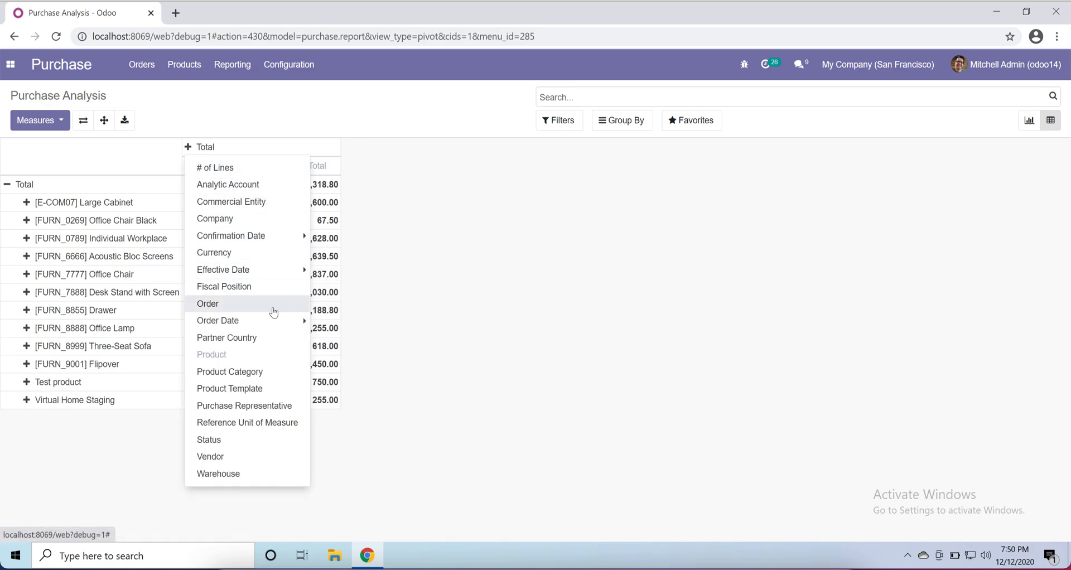
Group the pivot columns by Order so P00010, P00009, P00008 each get per-product amounts.
{"action": "left_click", "coordinate": [207, 303]}
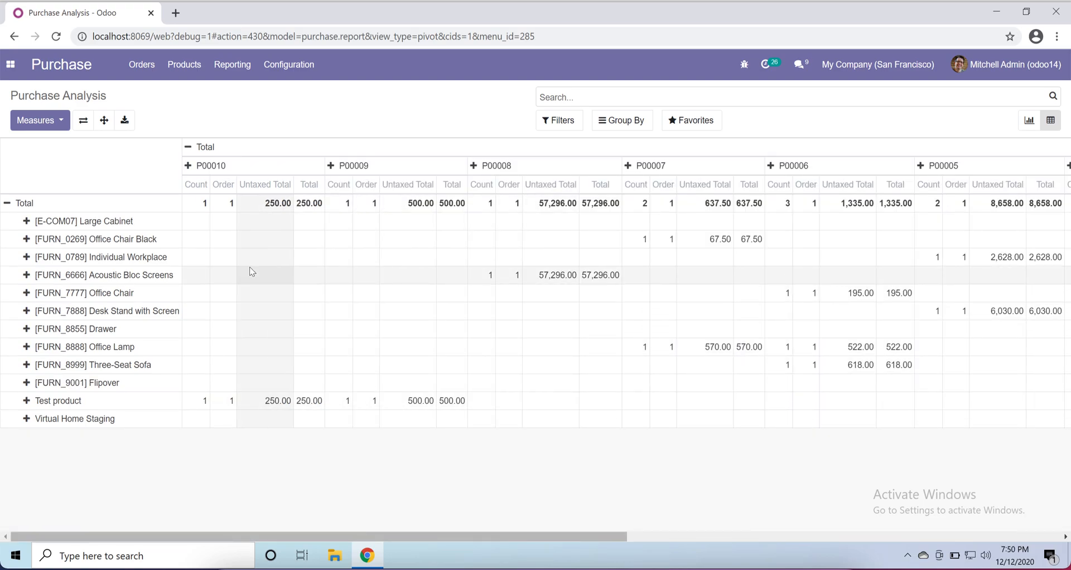
{"action": "mouse_move", "coordinate": [142, 239]}
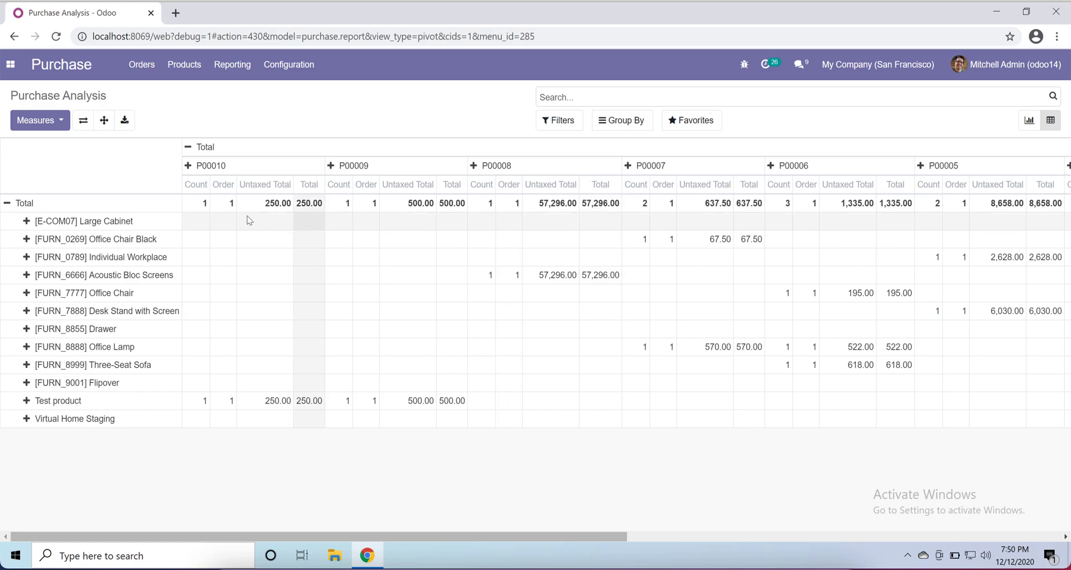
{"action": "mouse_move", "coordinate": [317, 199]}
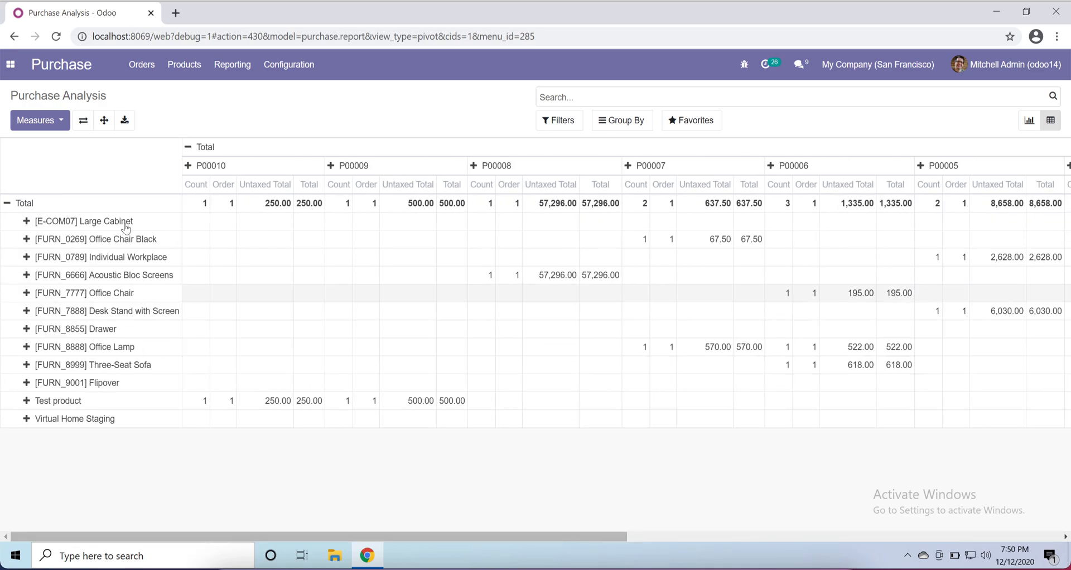
{"action": "mouse_move", "coordinate": [429, 146]}
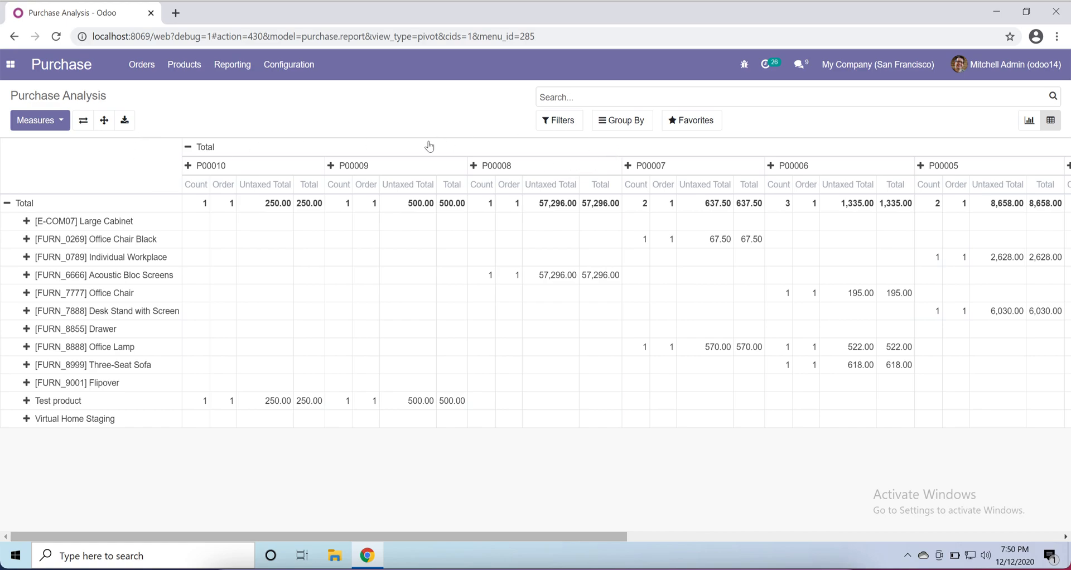
{"action": "mouse_move", "coordinate": [441, 164]}
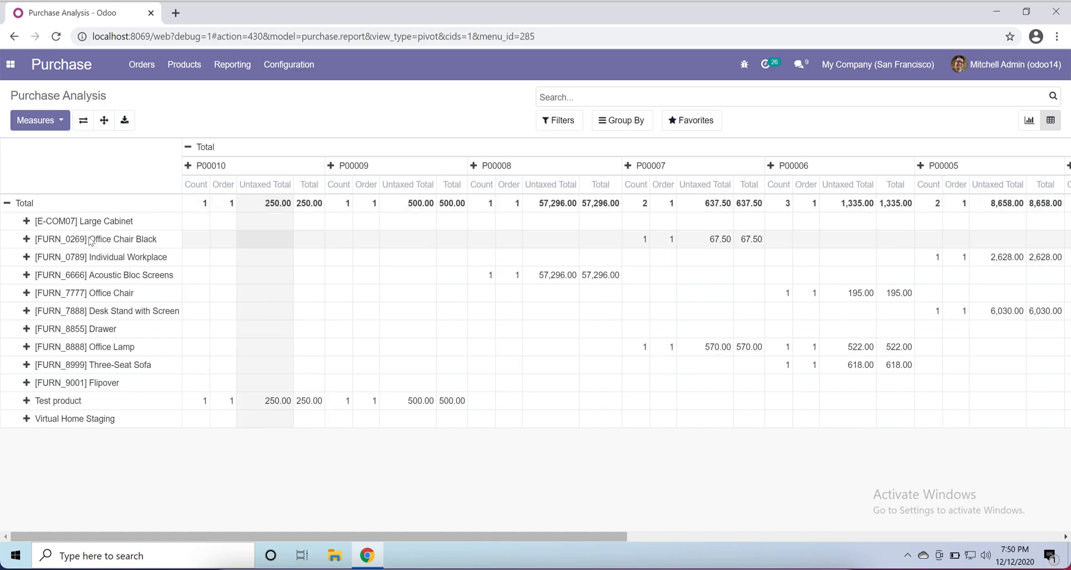
{"action": "left_click", "coordinate": [35, 121]}
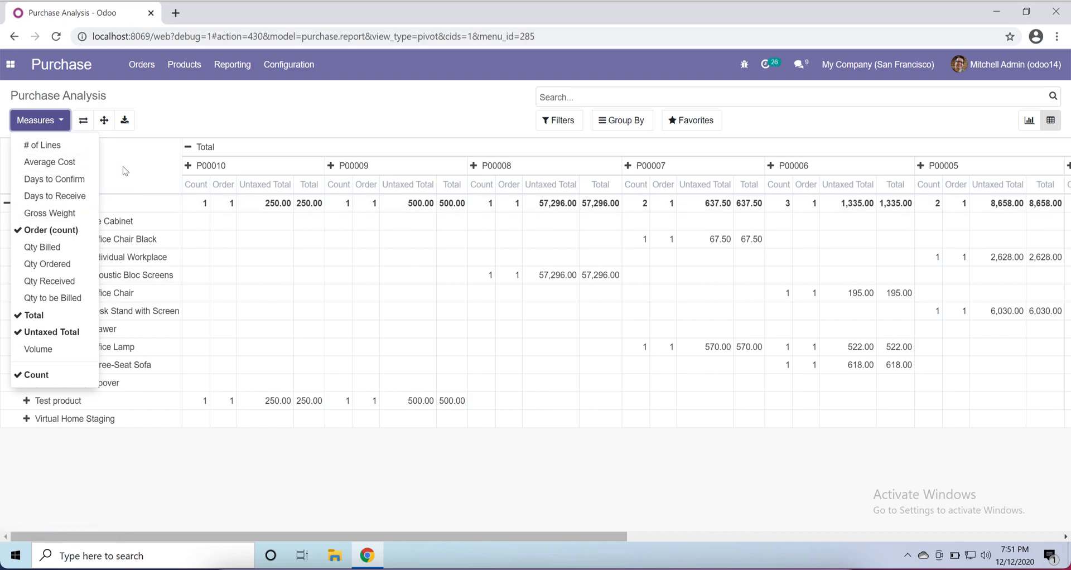
{"action": "left_click", "coordinate": [35, 121]}
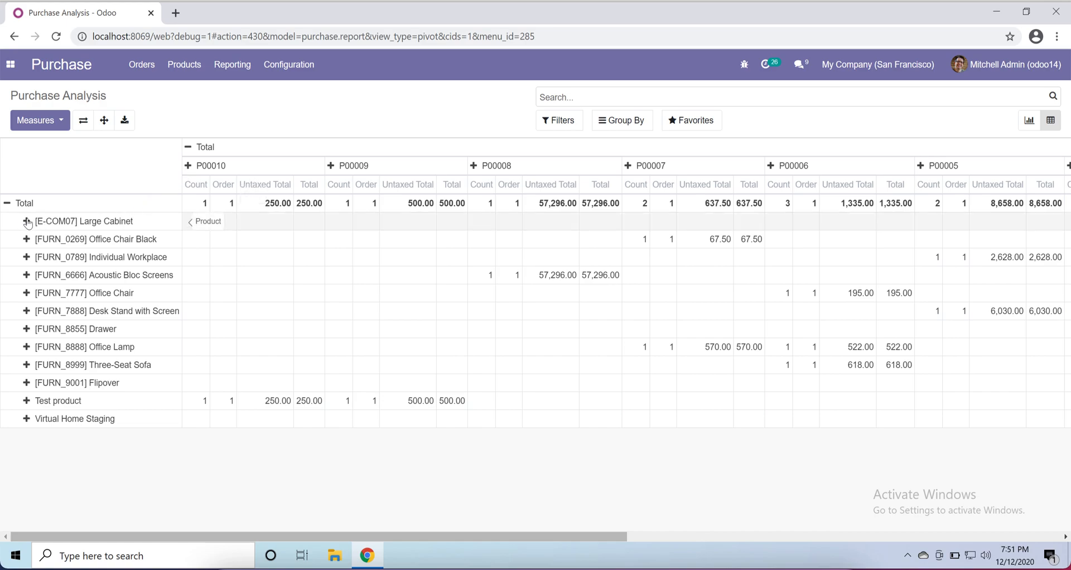
Sub-group the Large Cabinet row by product category, then fold it back.
{"action": "left_click", "coordinate": [26, 221]}
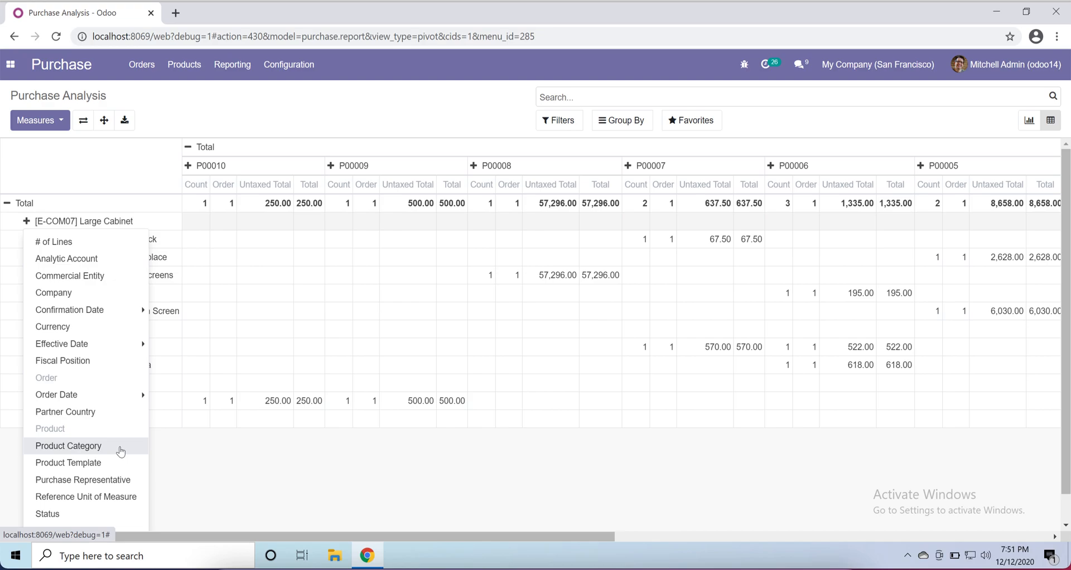
{"action": "left_click", "coordinate": [68, 446]}
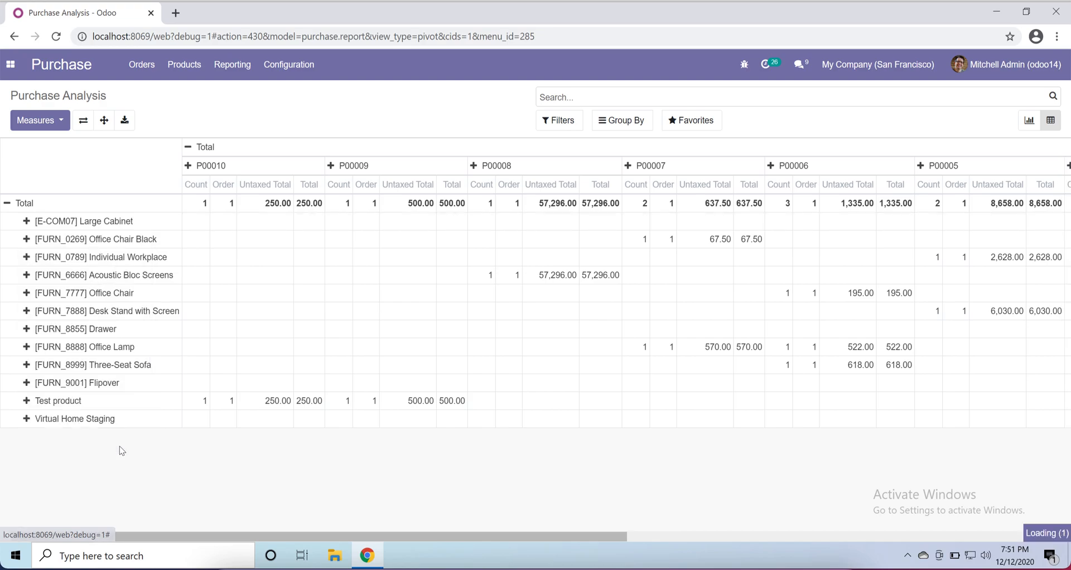
{"action": "left_click", "coordinate": [26, 221]}
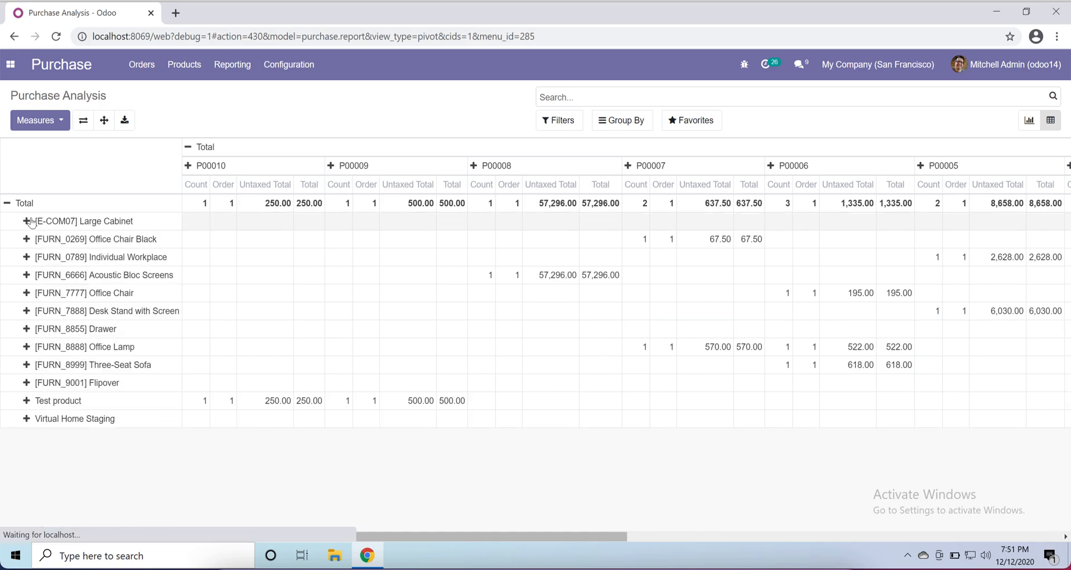
Break Large Cabinet down by Order Date per day, revealing 11 Dec 2020 and its grouping choices.
{"action": "left_click", "coordinate": [26, 221]}
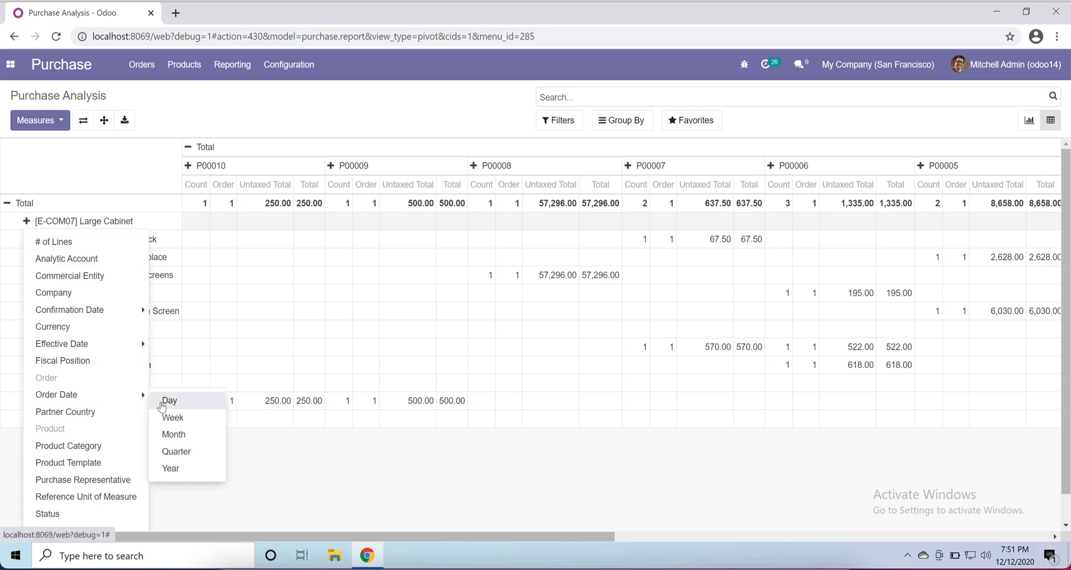
{"action": "left_click", "coordinate": [169, 401]}
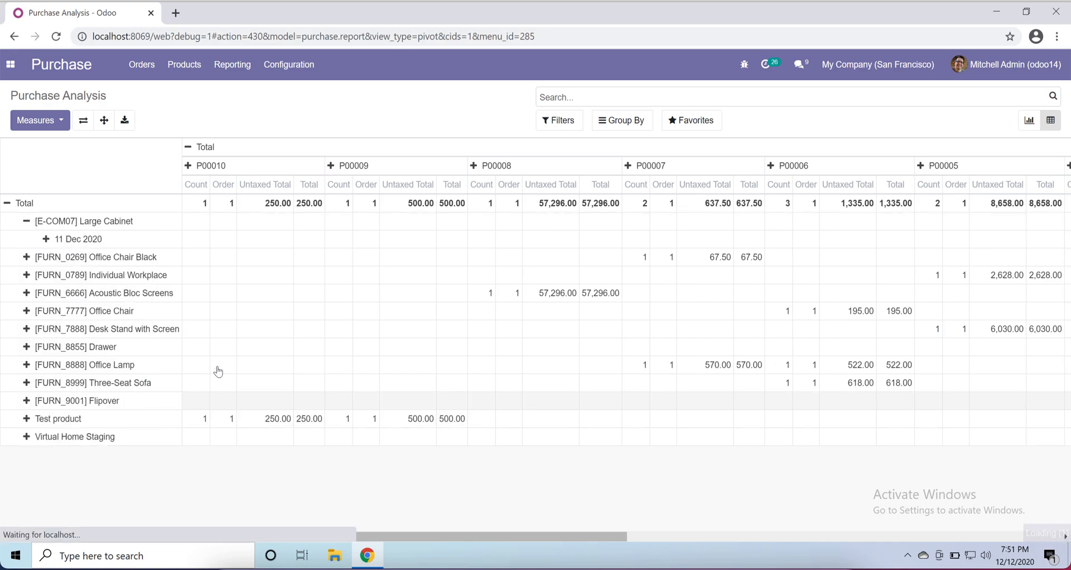
{"action": "left_click", "coordinate": [47, 239]}
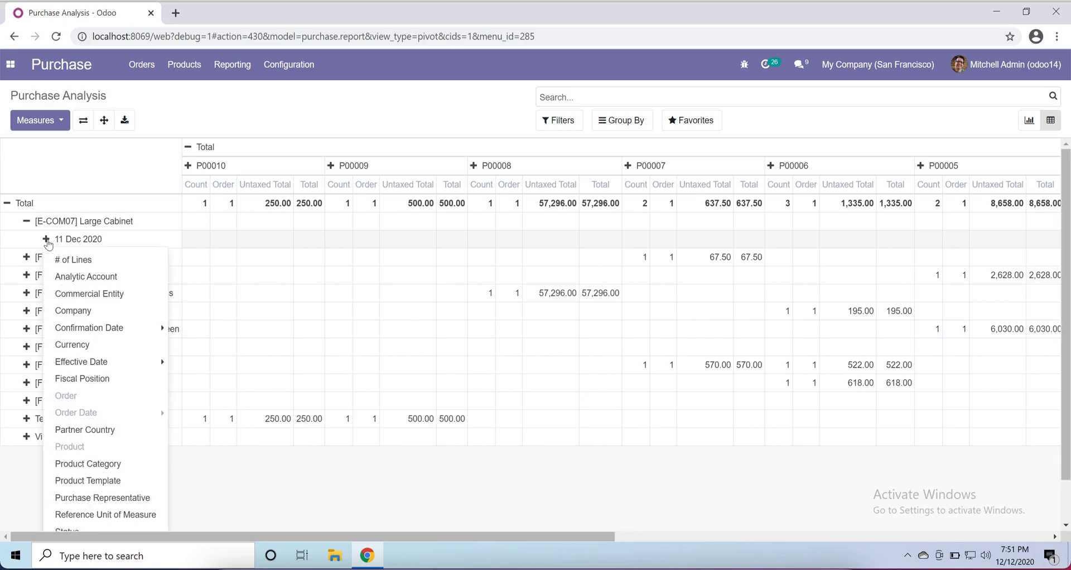
{"action": "mouse_move", "coordinate": [355, 251]}
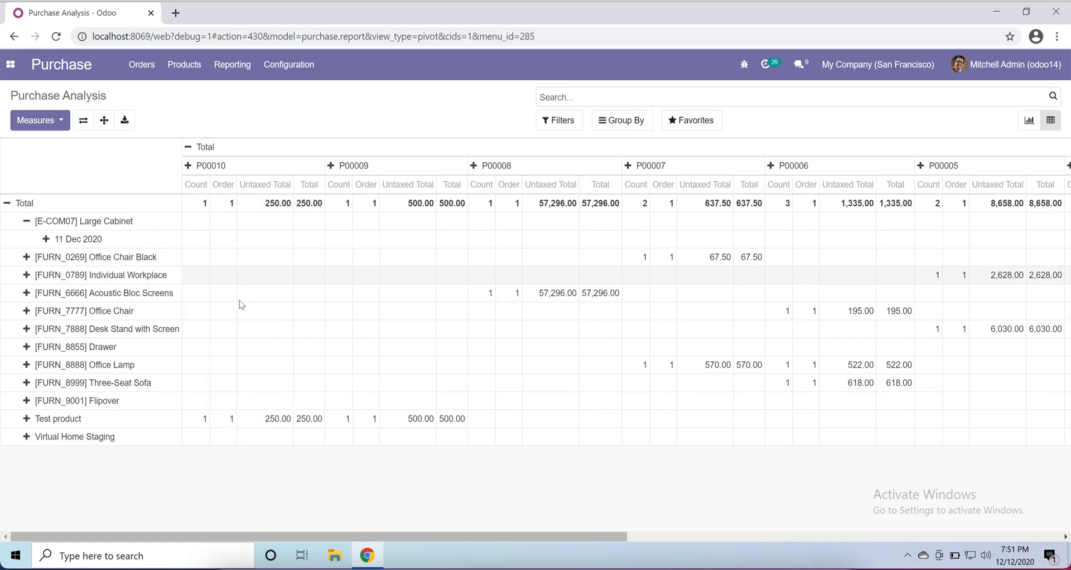
{"action": "mouse_move", "coordinate": [431, 262]}
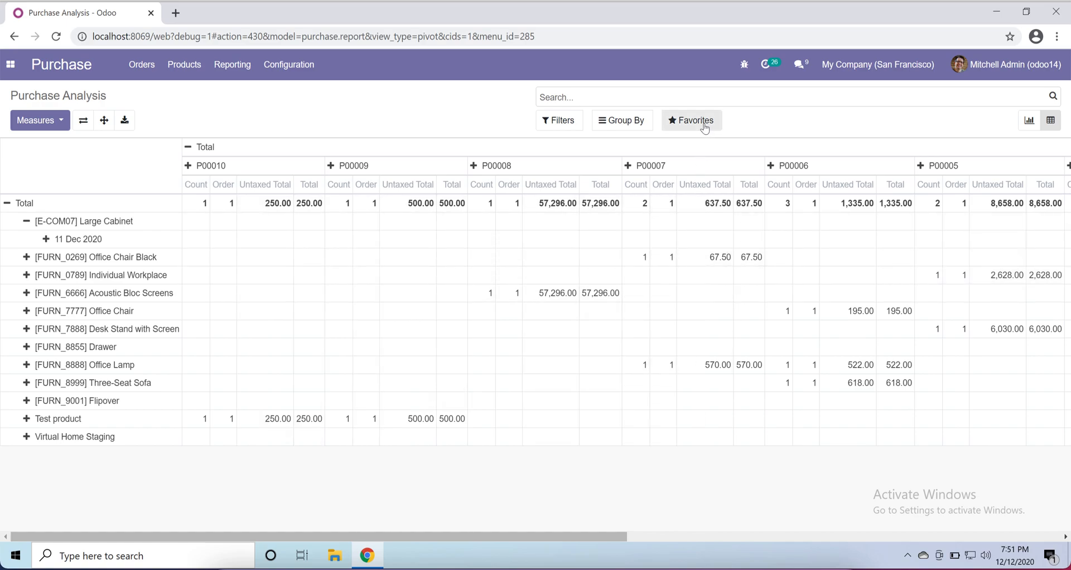
{"action": "left_click", "coordinate": [691, 120]}
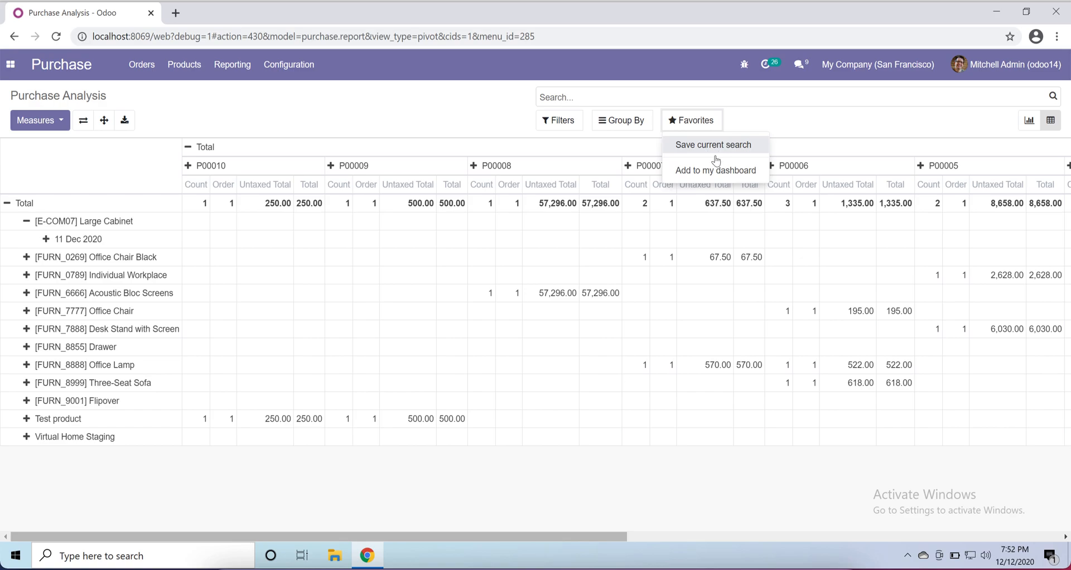
{"action": "mouse_move", "coordinate": [714, 169]}
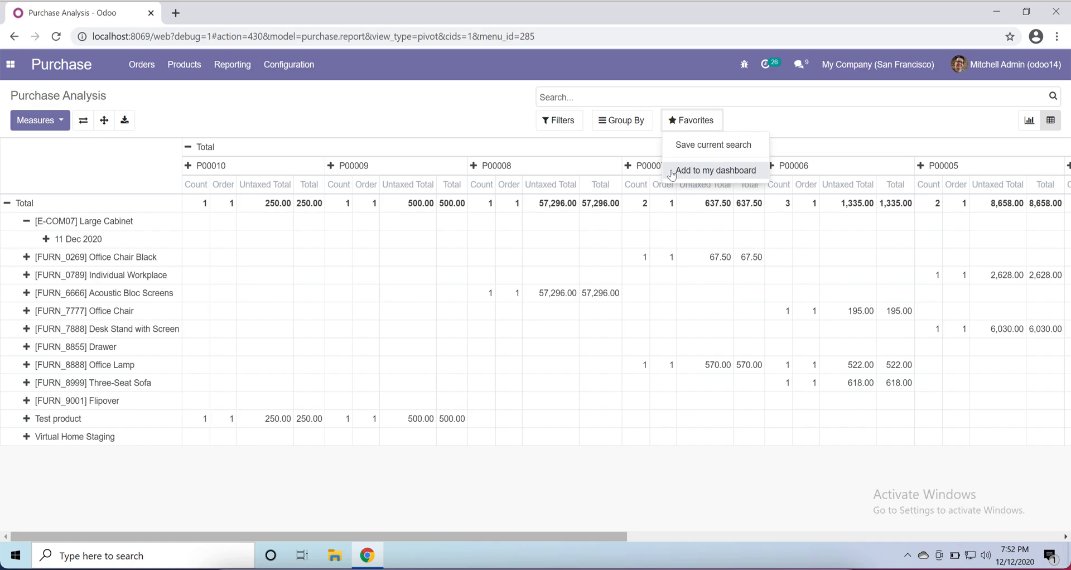
{"action": "mouse_move", "coordinate": [702, 170]}
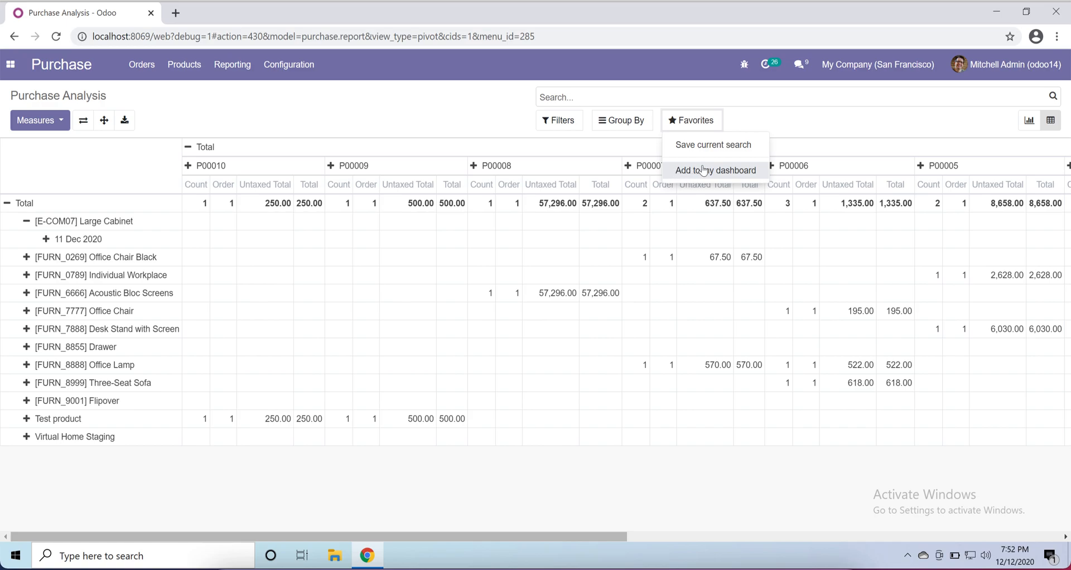
{"action": "left_click", "coordinate": [555, 318]}
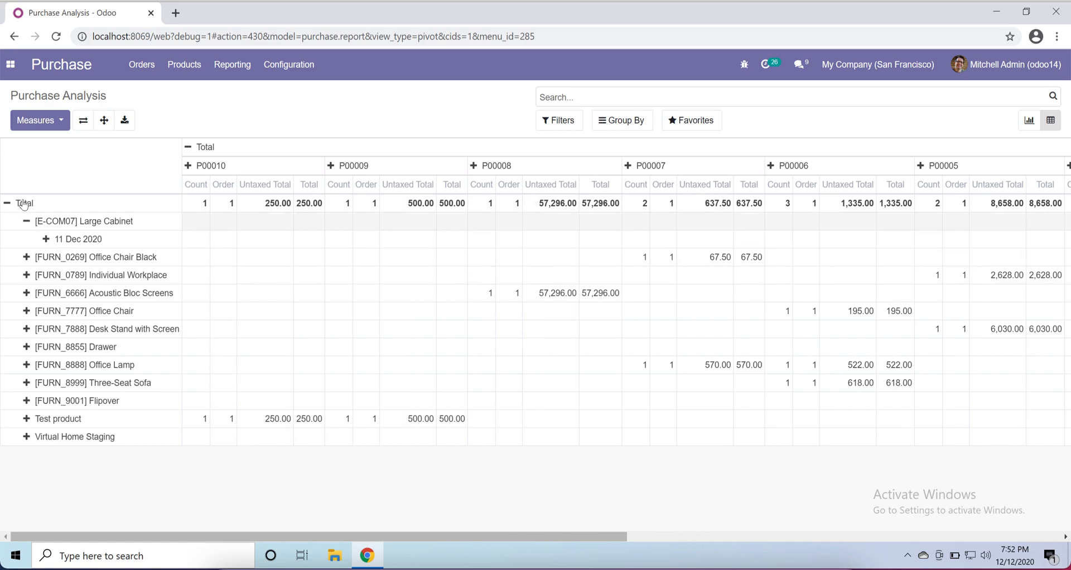
Regroup rows by Status (Draft RFQ, Purchase Order) and columns by purchase Order.
{"action": "left_click", "coordinate": [8, 203]}
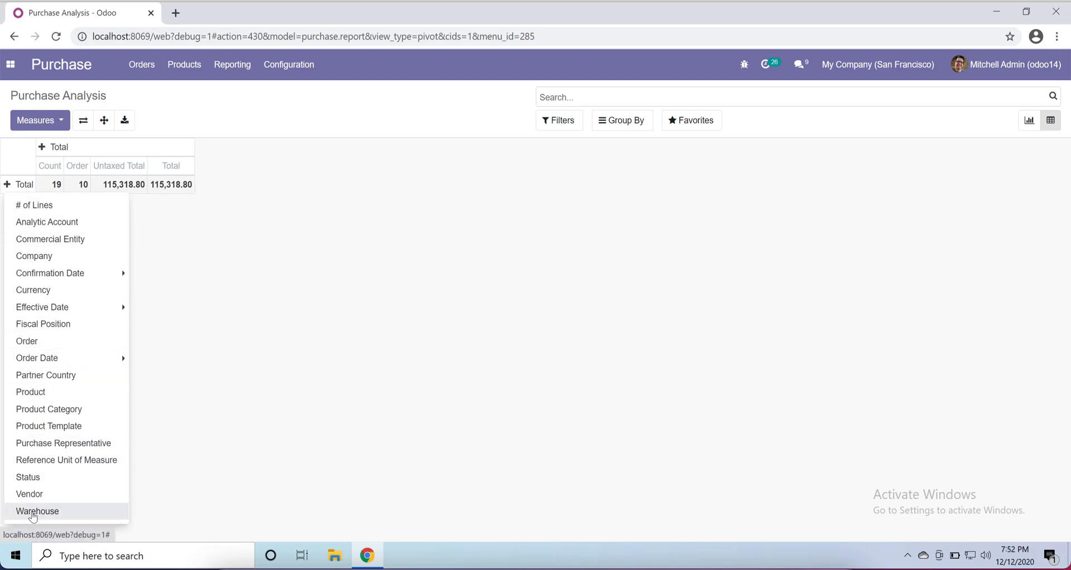
{"action": "mouse_move", "coordinate": [27, 476]}
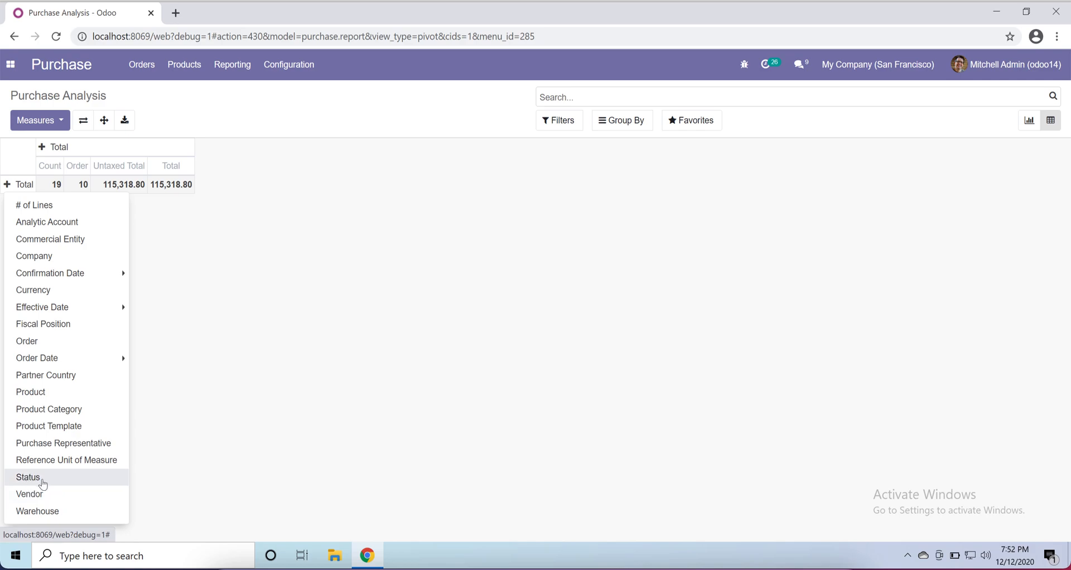
{"action": "left_click", "coordinate": [27, 477]}
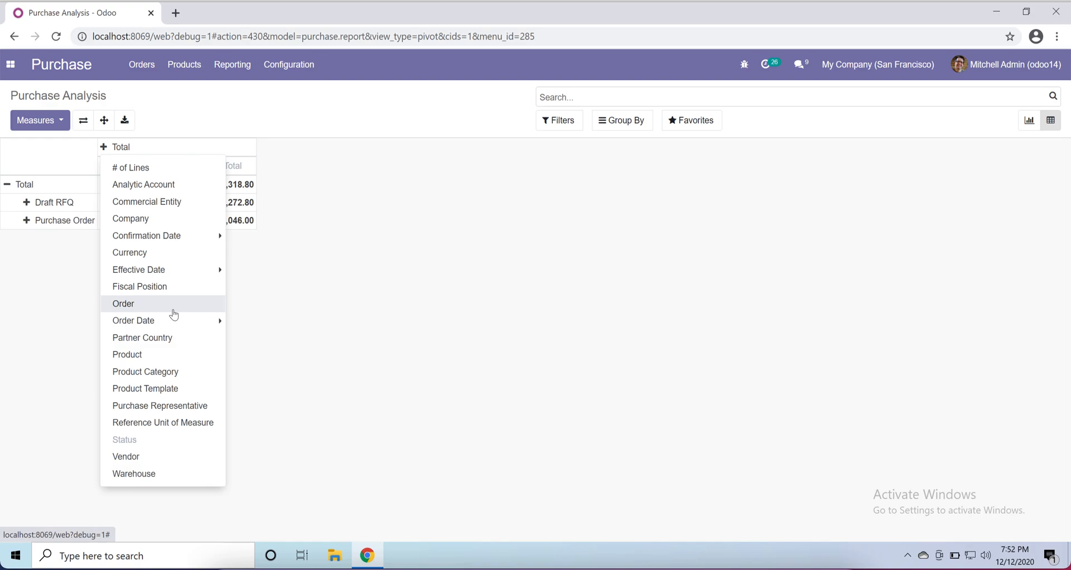
{"action": "left_click", "coordinate": [123, 303]}
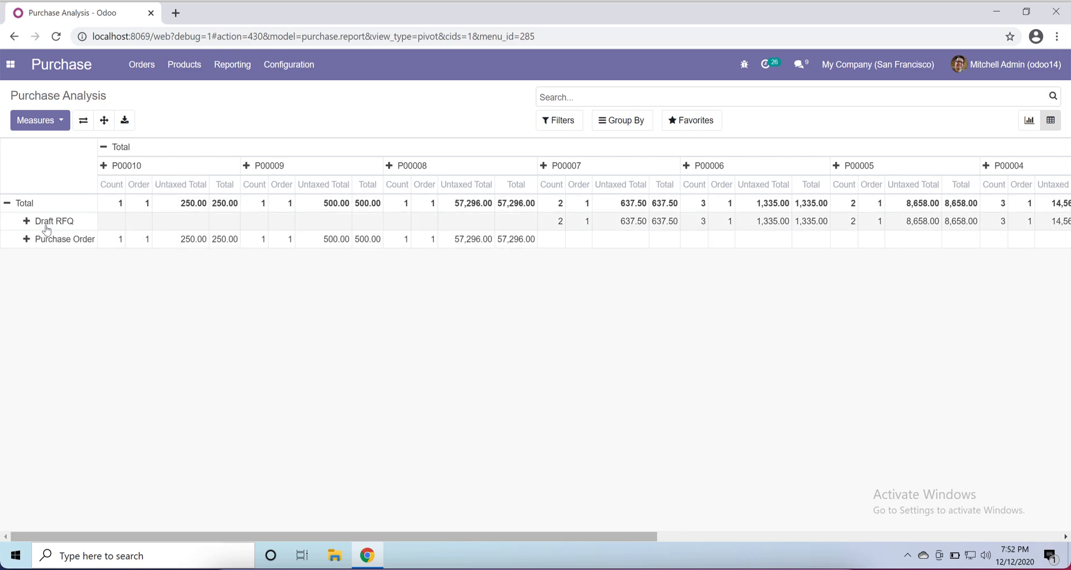
{"action": "left_click", "coordinate": [53, 221]}
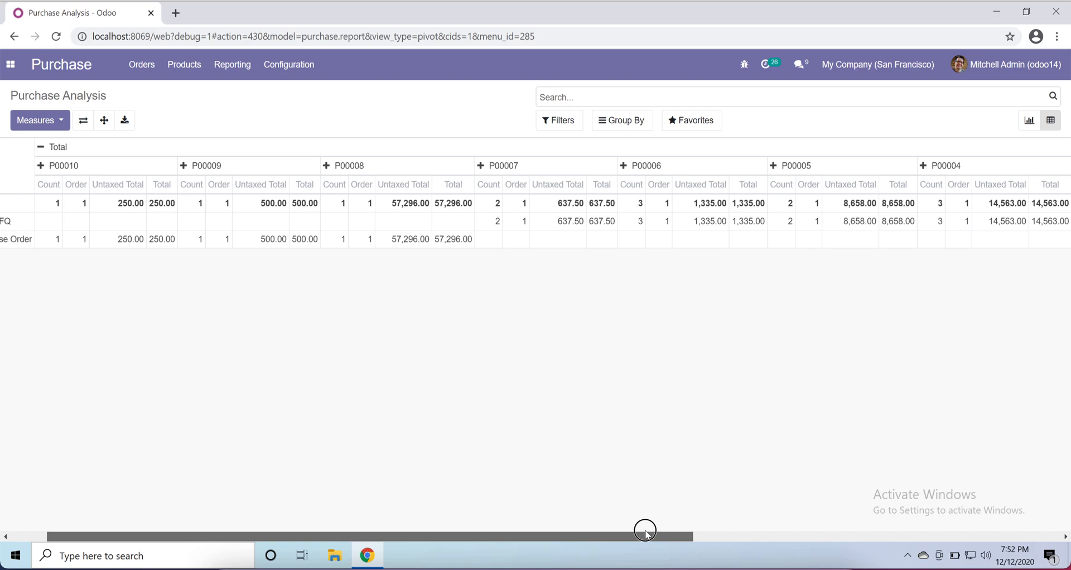
{"action": "scroll", "scroll_direction": "right", "scroll_amount": 3}
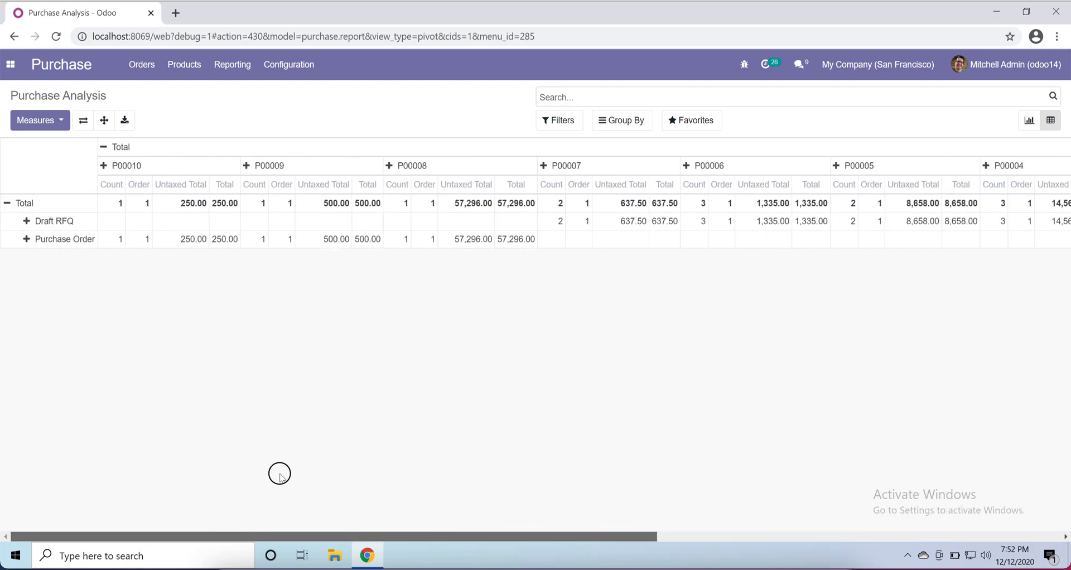
{"action": "mouse_move", "coordinate": [176, 322]}
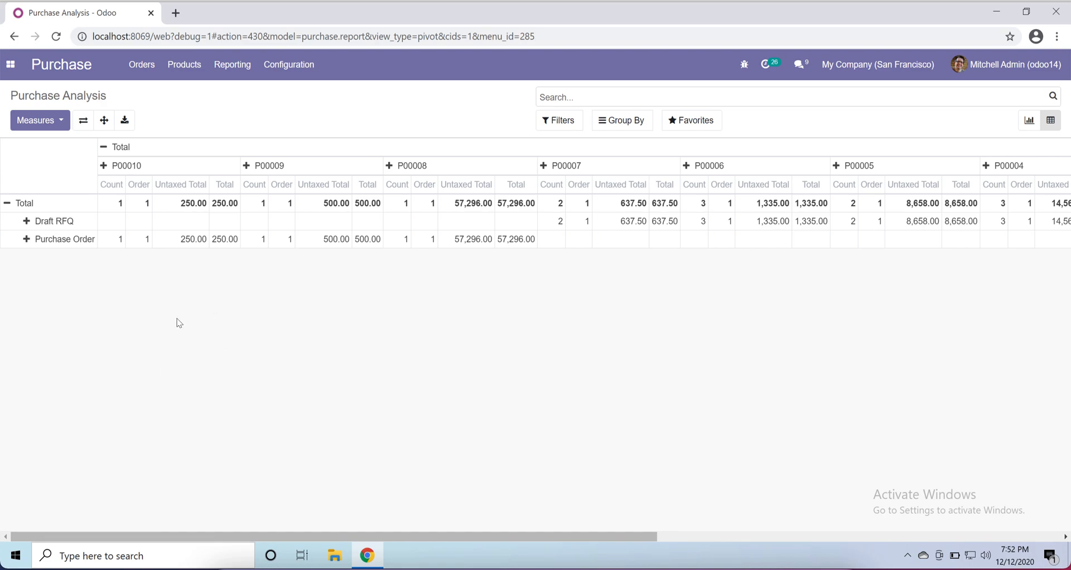
{"action": "mouse_move", "coordinate": [391, 349]}
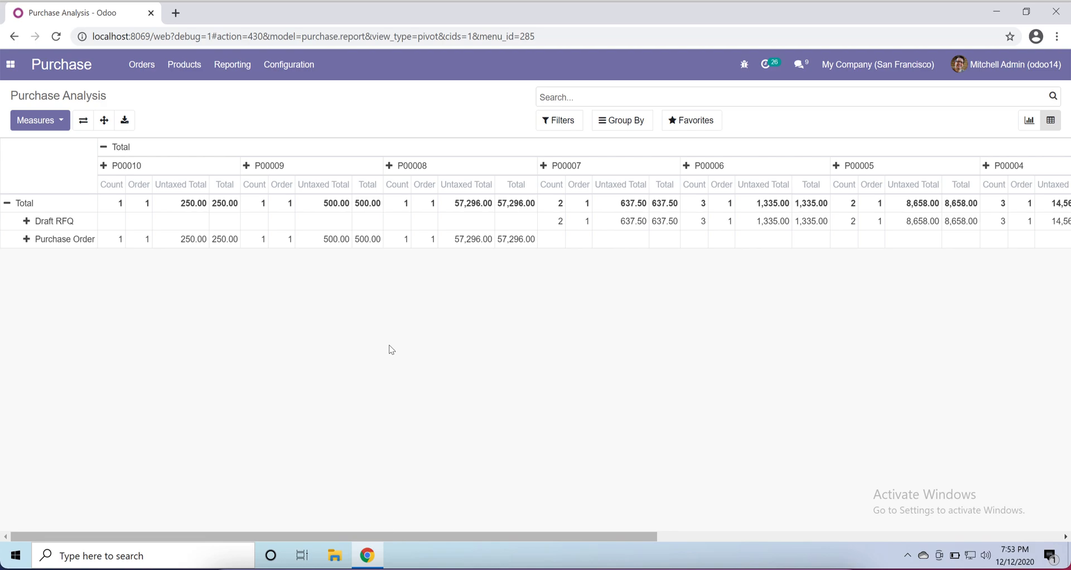
Collapse rows and columns to the single 115,318.80 grand total and show the apps list.
{"action": "left_click", "coordinate": [6, 203]}
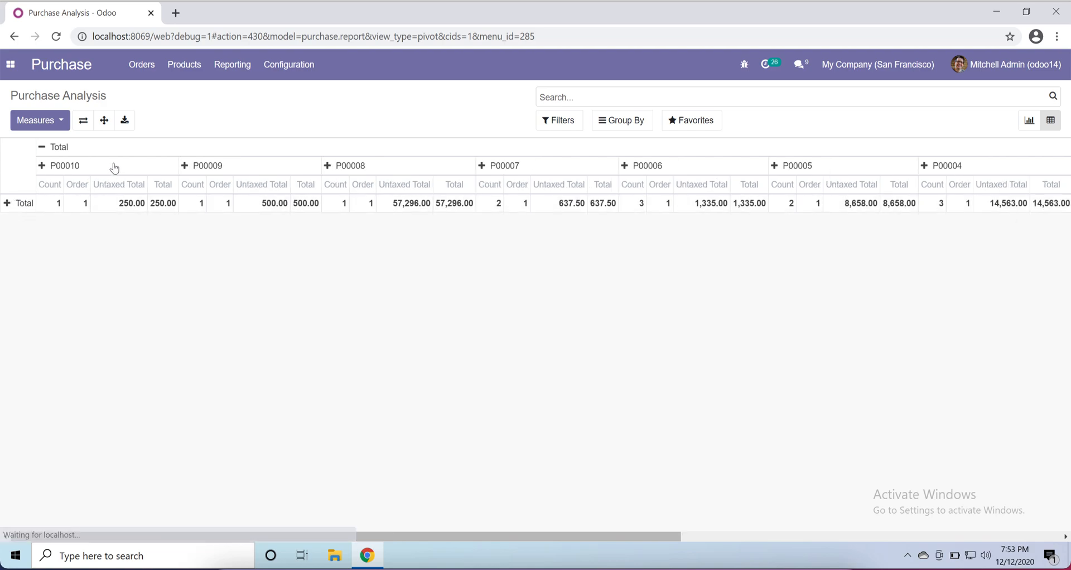
{"action": "left_click", "coordinate": [59, 148]}
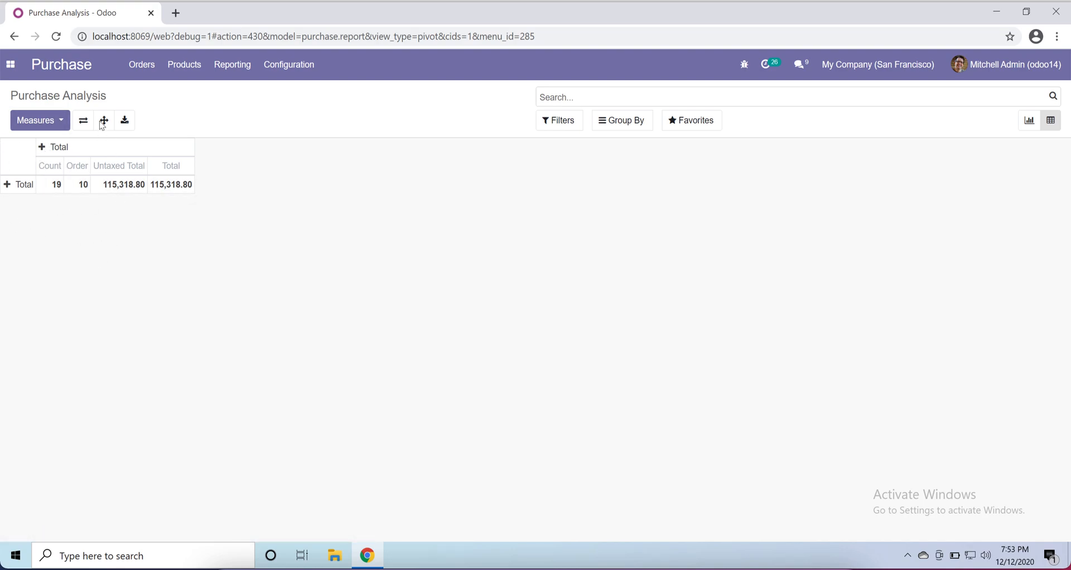
{"action": "left_click", "coordinate": [10, 64]}
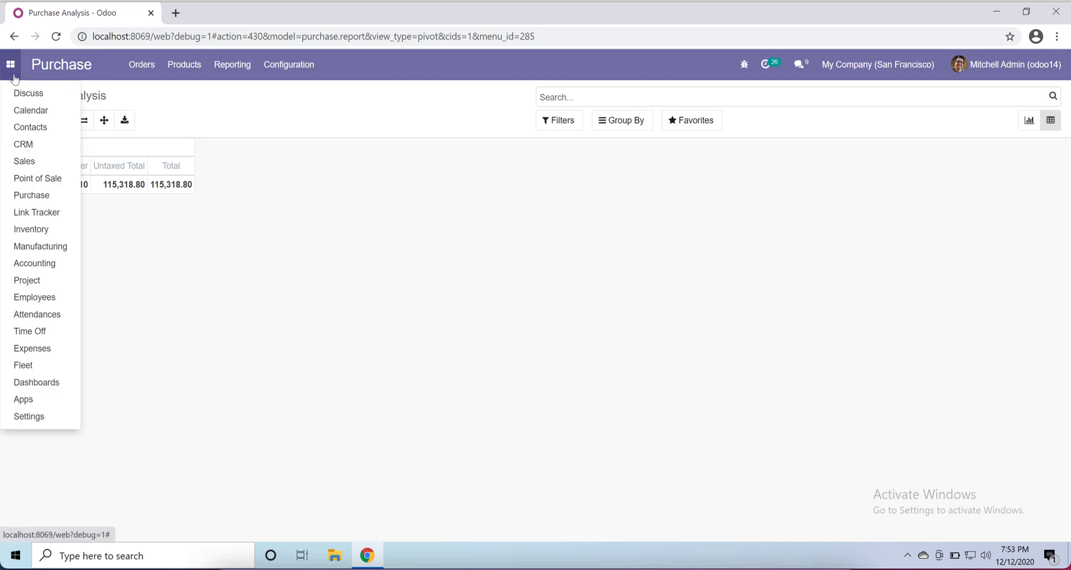
{"action": "mouse_move", "coordinate": [72, 180]}
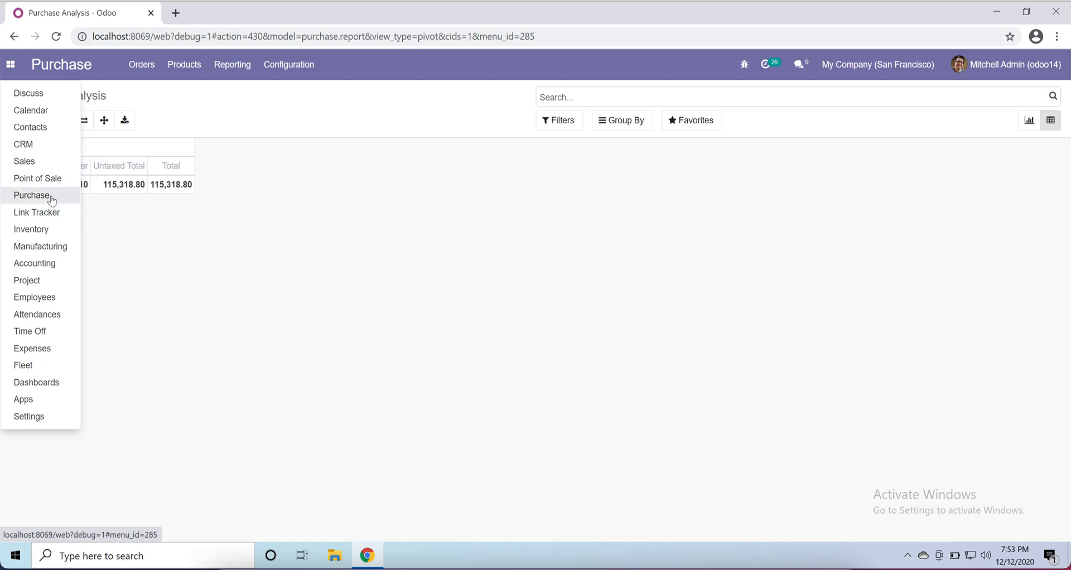
{"action": "mouse_move", "coordinate": [32, 229]}
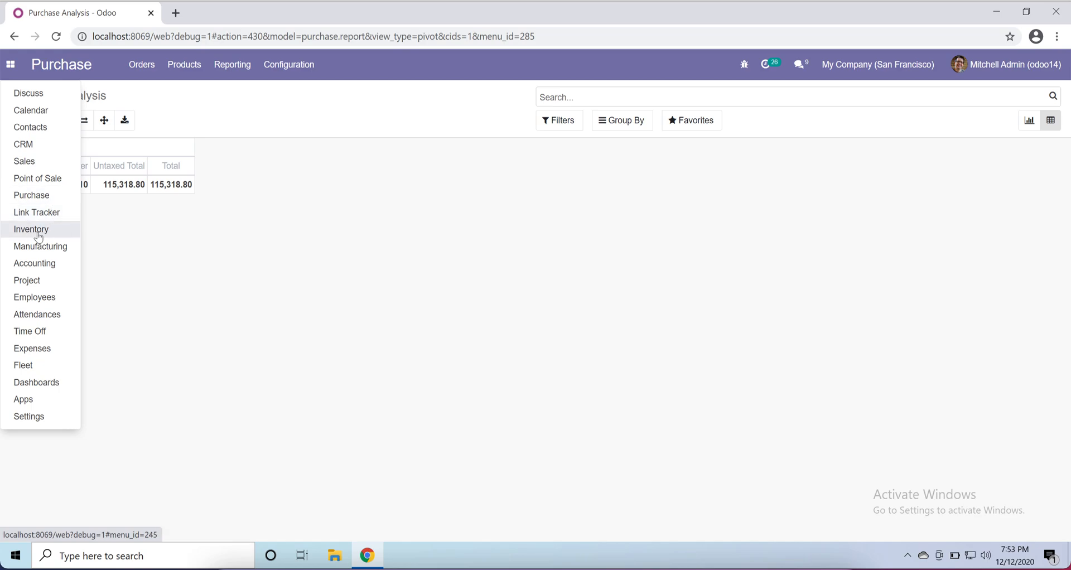
{"action": "mouse_move", "coordinate": [43, 237]}
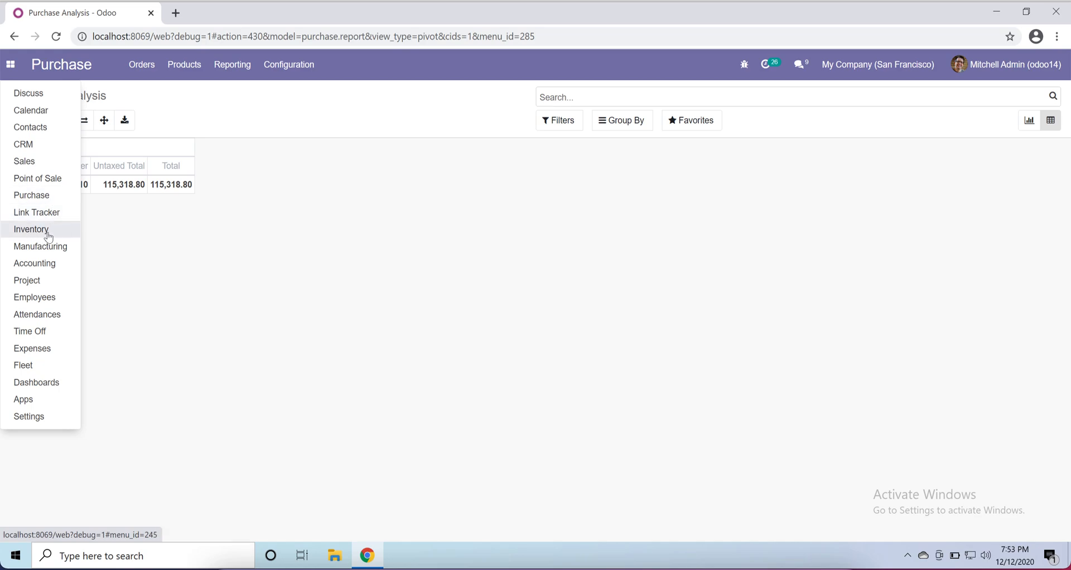